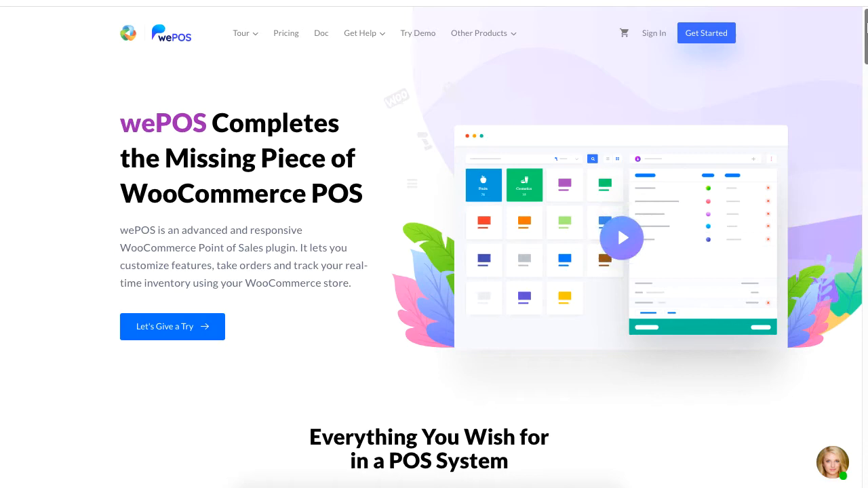
Scroll down to the Uplifts Your Business, Safe & Secure System and Easy to Use features.
scroll("down", 3)
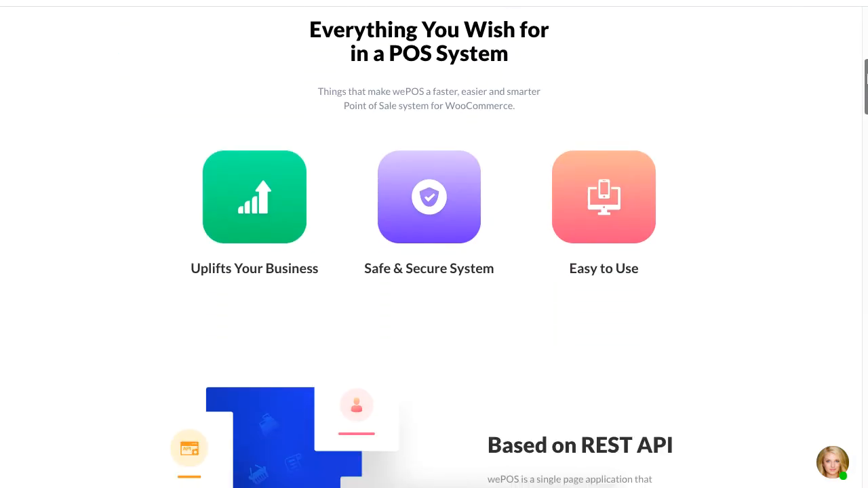
scroll("down", 3)
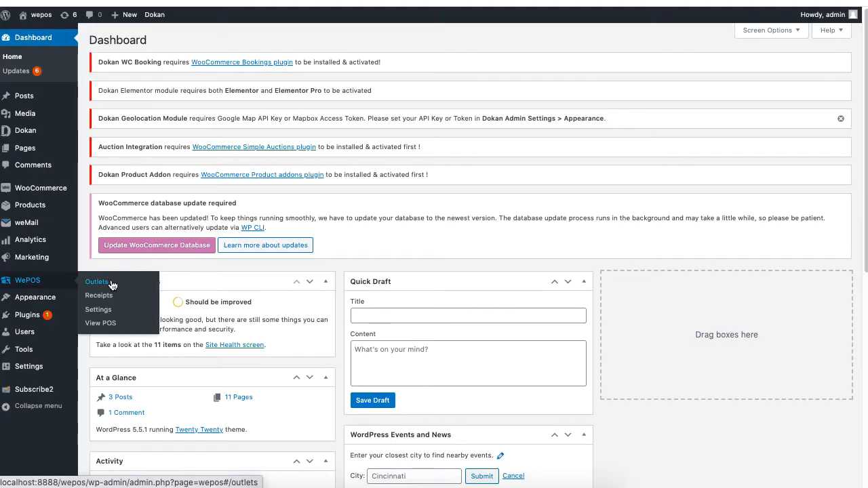
Add counter number 54321 to the North outlet.
left_click(96, 281)
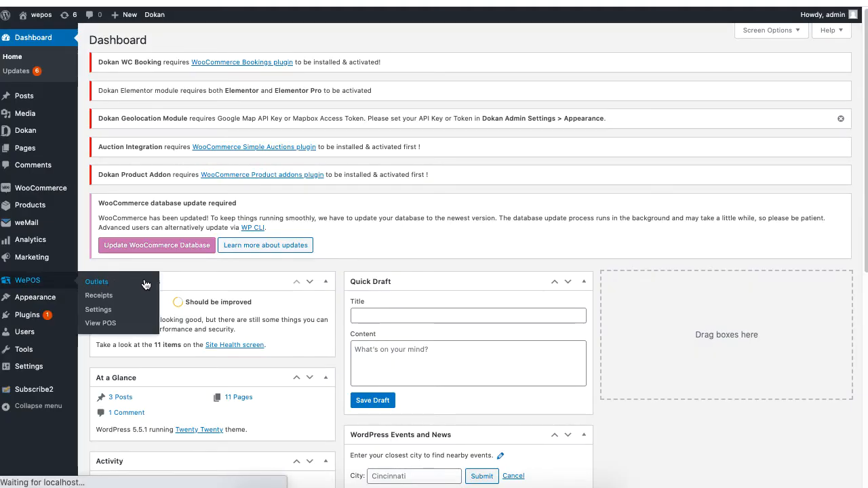
left_click(96, 281)
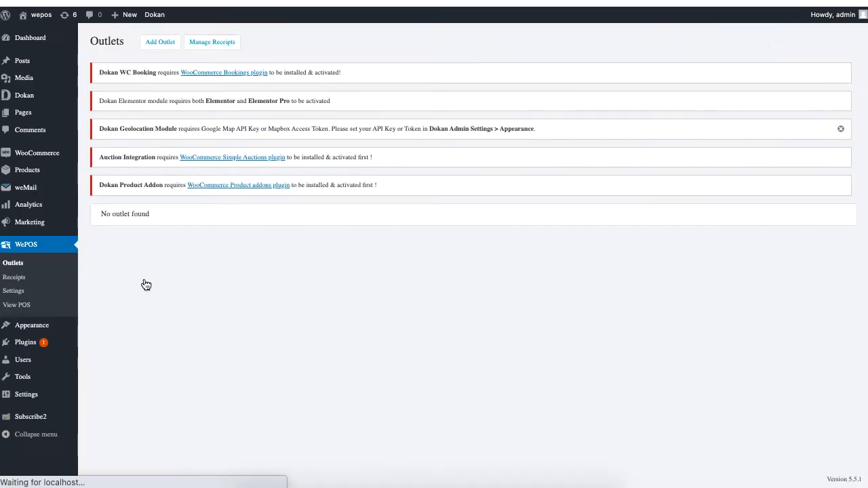
left_click(160, 42)
type("54321")
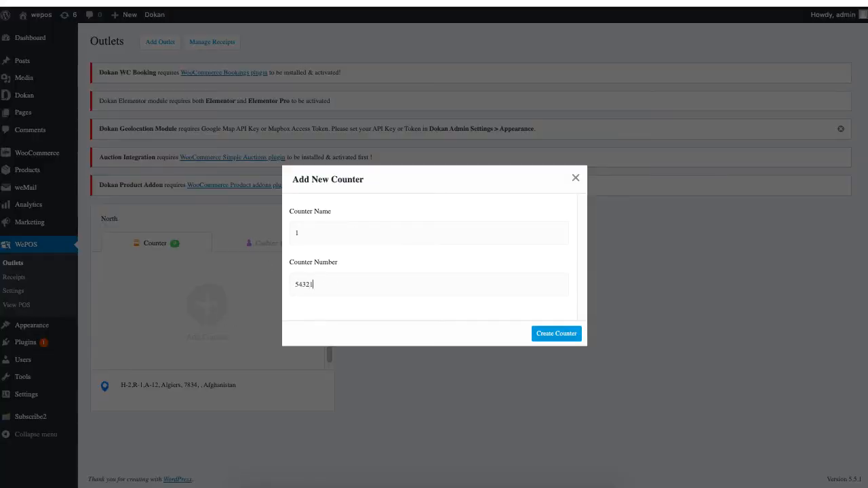
left_click(556, 334)
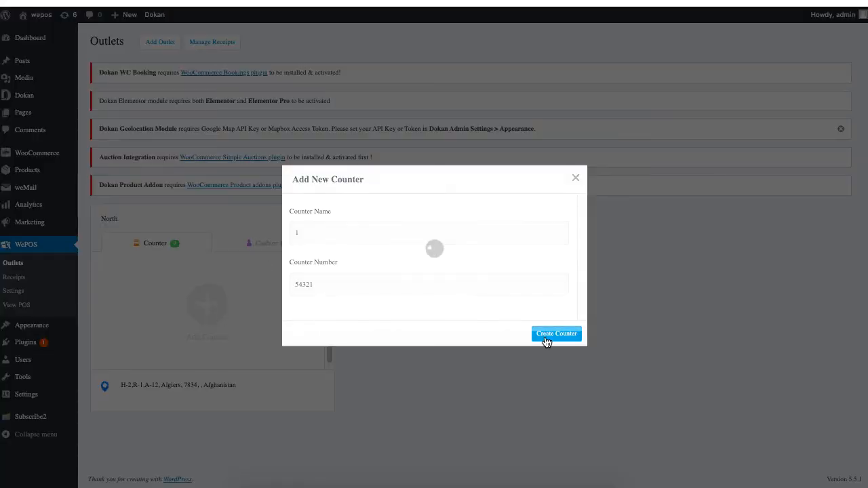
Create a second cashier for the North outlet with a name and email.
left_click(557, 334)
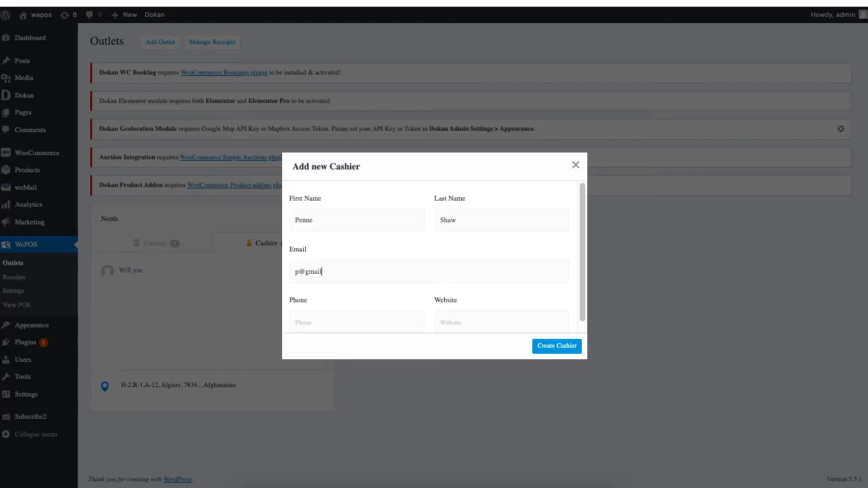
type(".com")
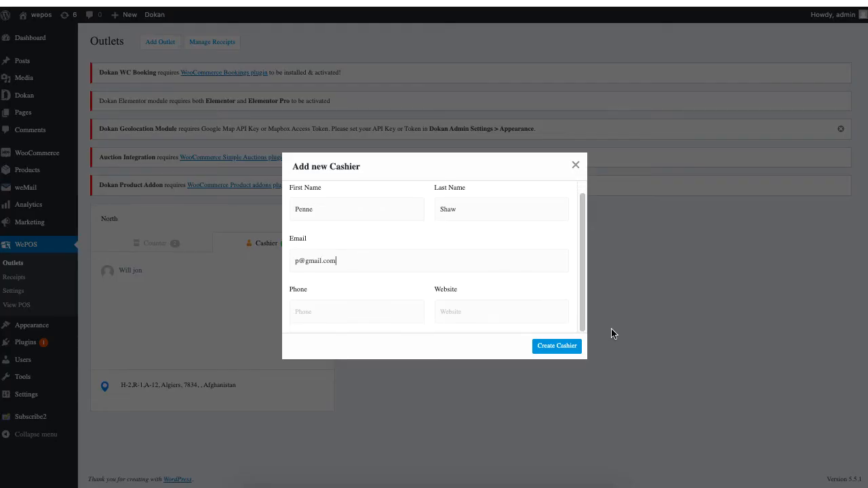
left_click(557, 346)
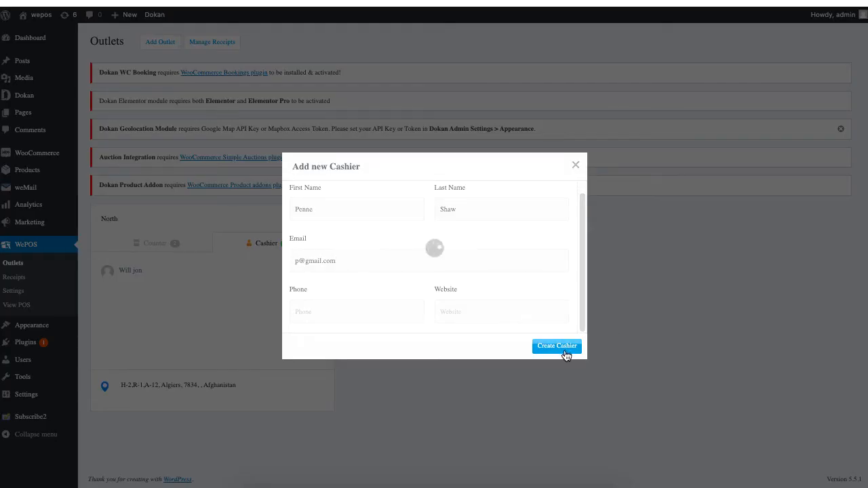
left_click(556, 346)
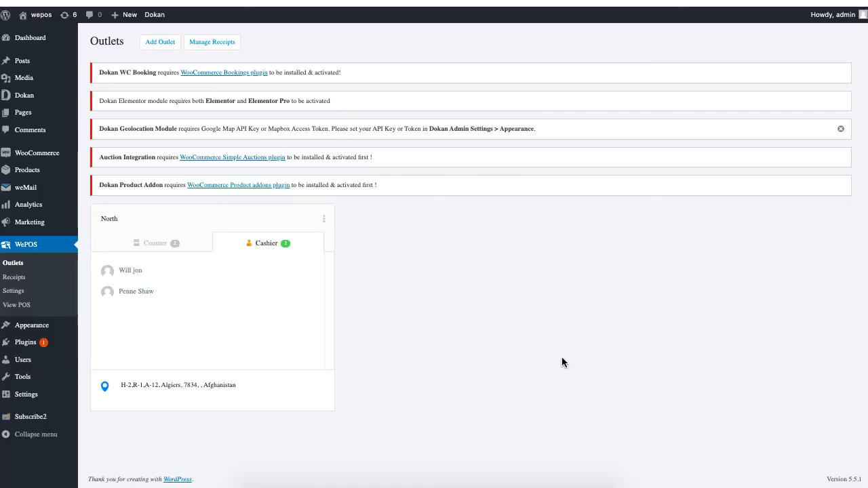
left_click(30, 37)
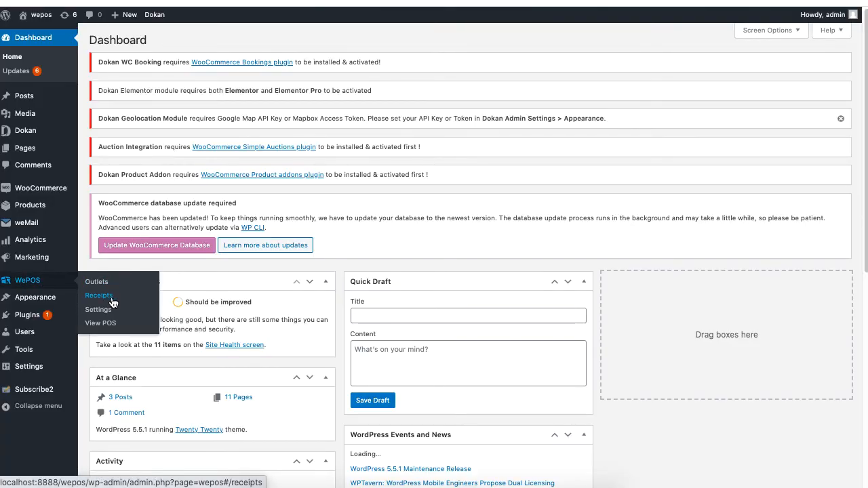
Upload the MY RANDOM TECH logo image to the receipt template.
left_click(98, 295)
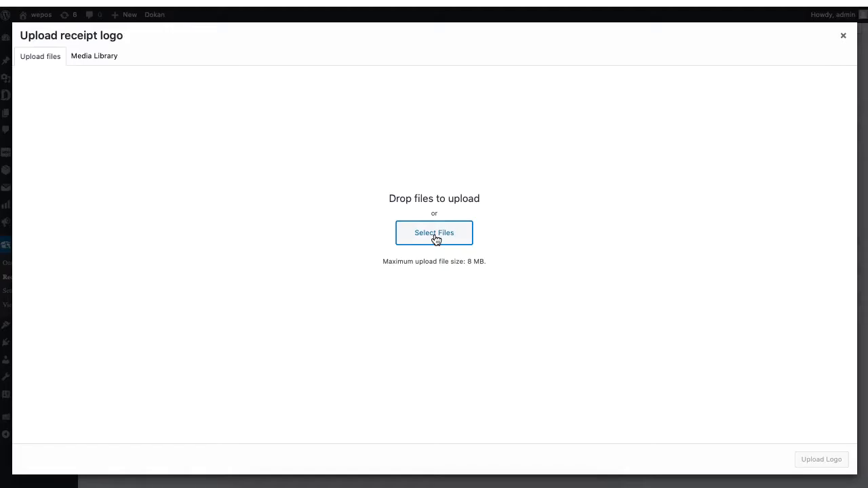
left_click(843, 35)
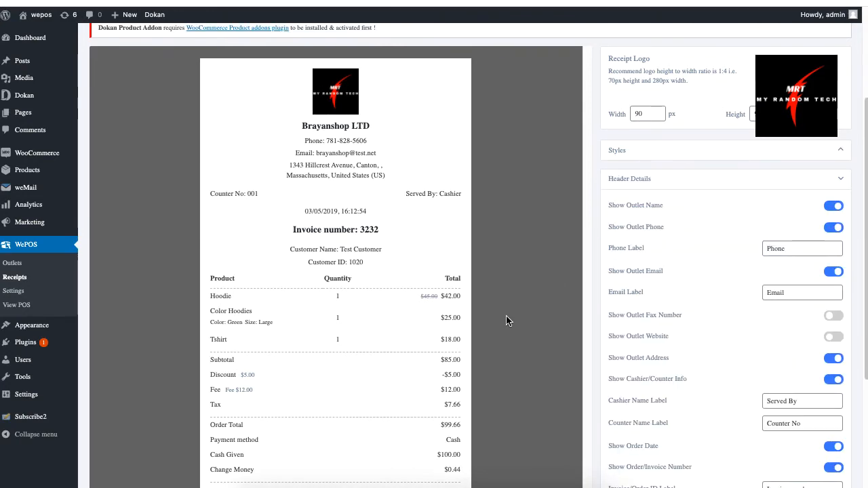
left_click(30, 37)
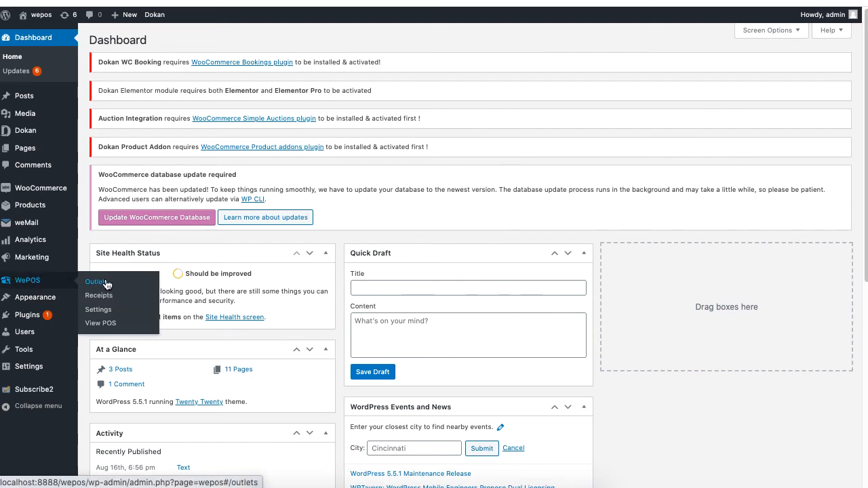
mouse_move(133, 313)
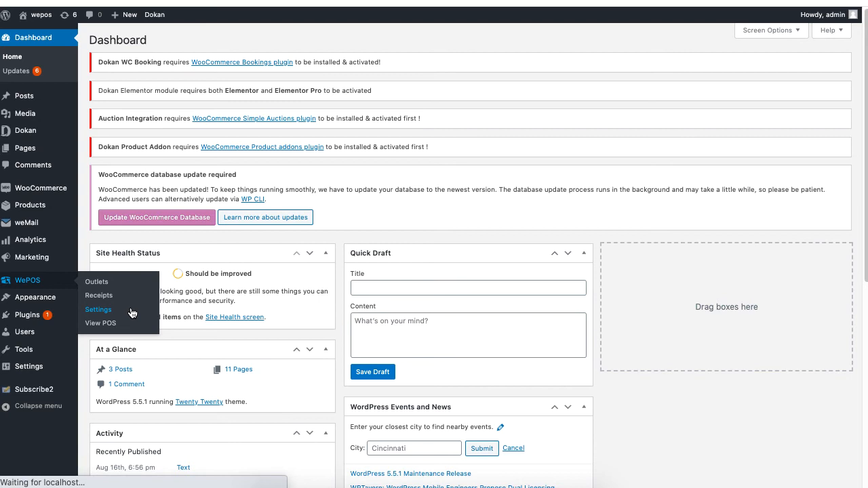
Open WePOS Settings from the sidebar to view the General section.
left_click(98, 310)
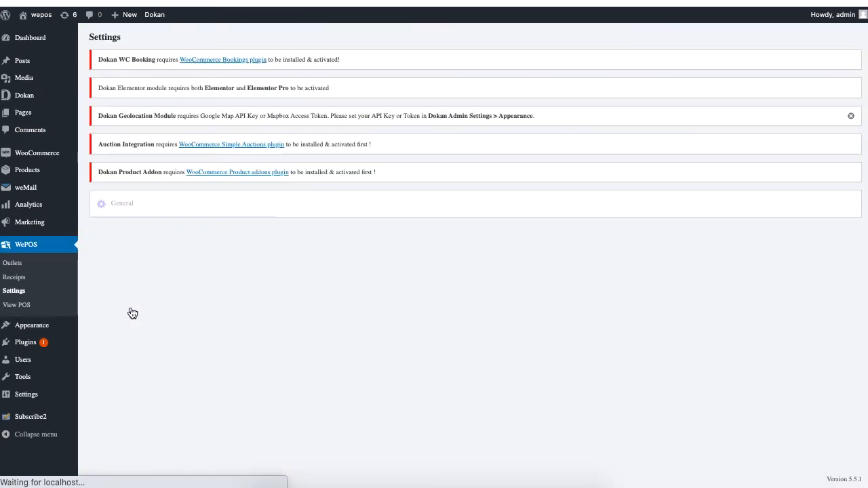
left_click(122, 202)
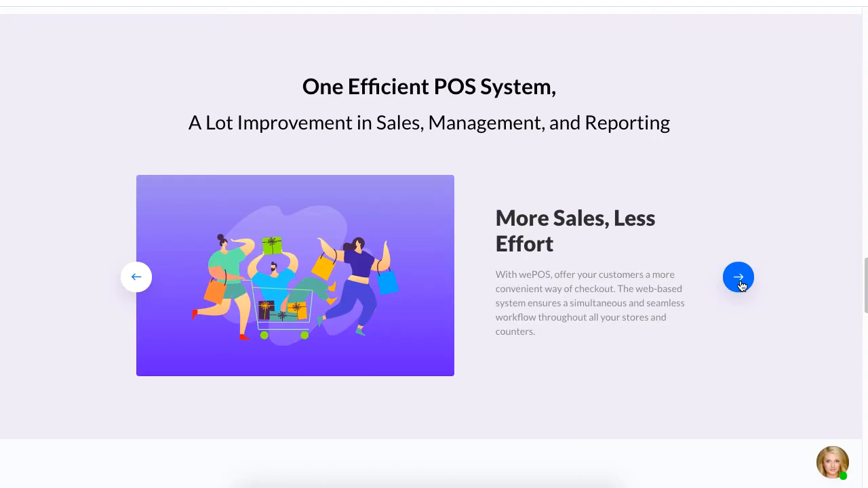
Scroll back up to the 'wePOS Completes the Missing Piece of WooCommerce POS' hero.
scroll("up", 3)
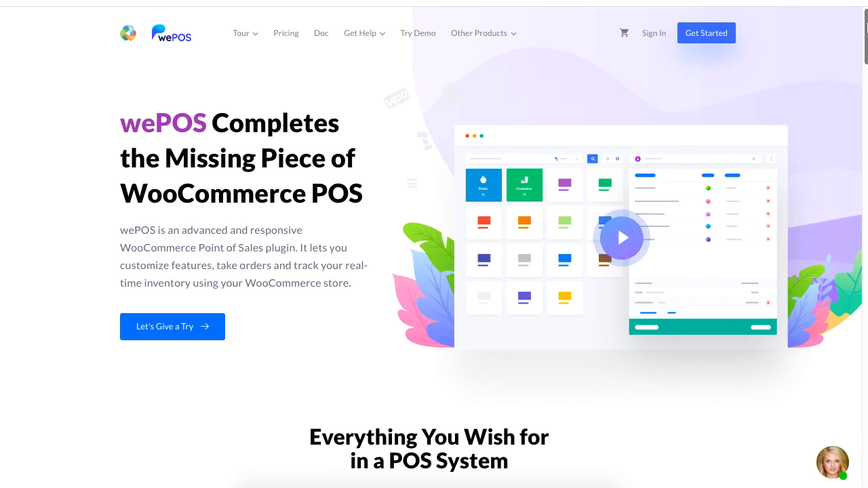